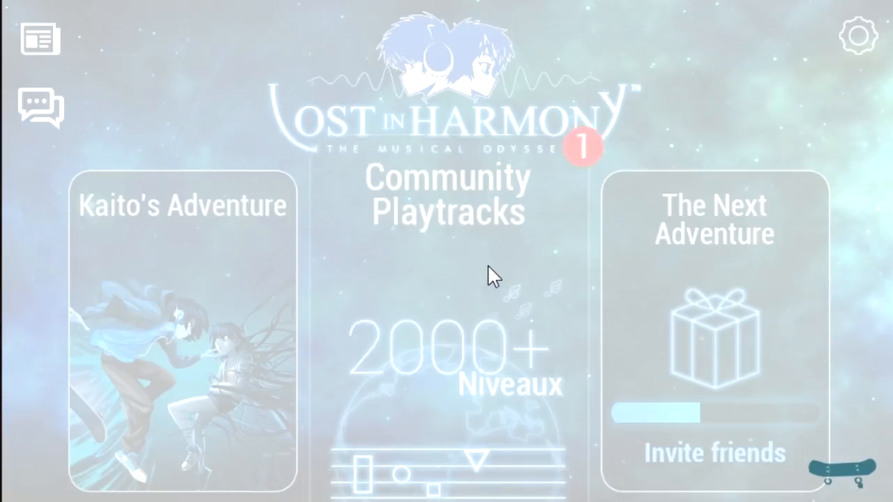
- Create a new playtrack from Community Playtracks with Tobu - Hope imported from SoundCloud
left_click(446, 195)
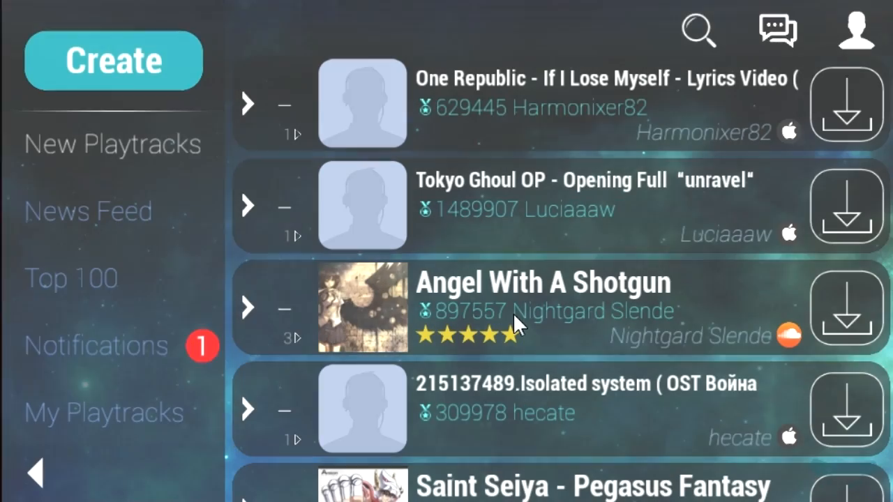
left_click(113, 61)
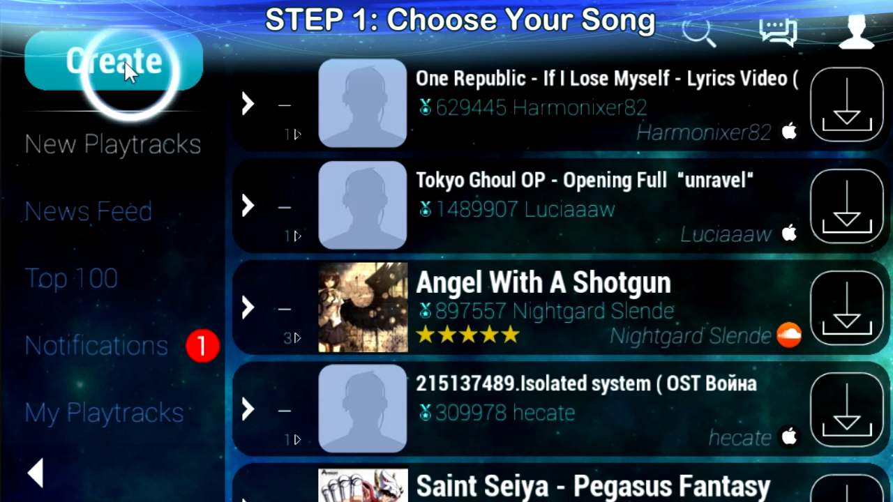
left_click(113, 61)
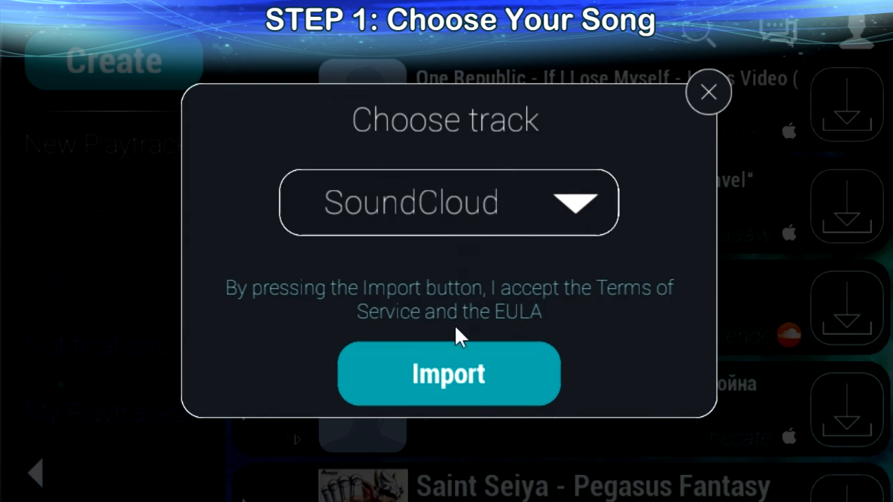
left_click(448, 374)
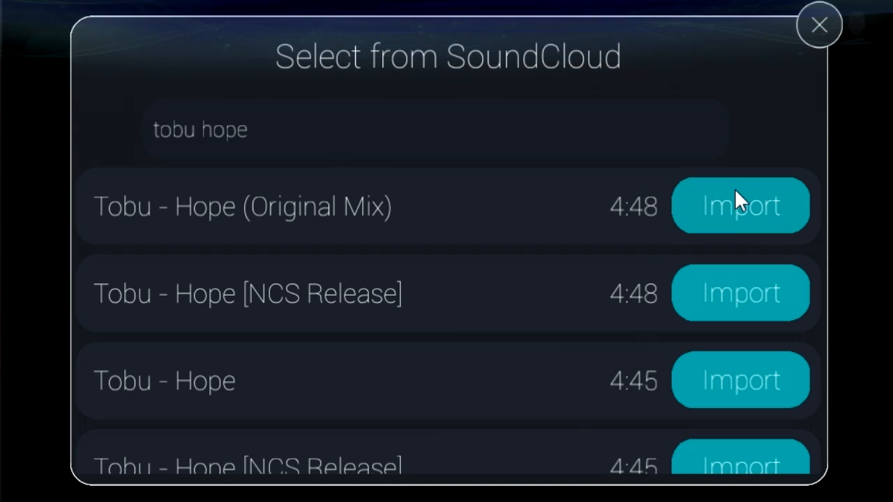
left_click(739, 205)
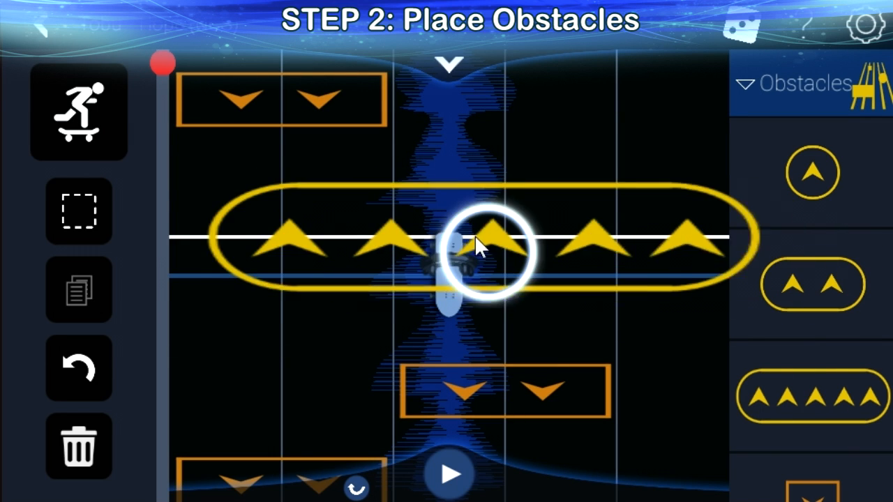
- Lay a five-arrow obstacle across the lanes and delete the unwanted obstacles
left_click(78, 447)
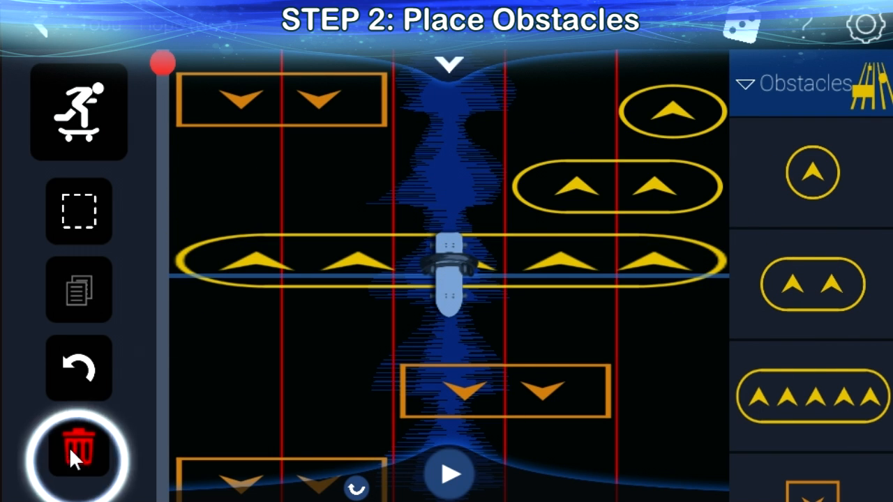
left_click(78, 446)
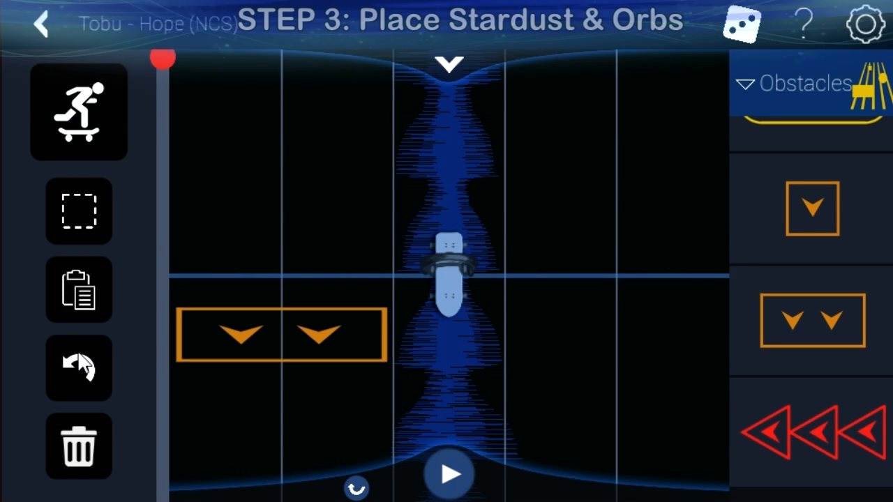
- Switch the element category to Stardust and select the pen for drawing trails
left_click(792, 82)
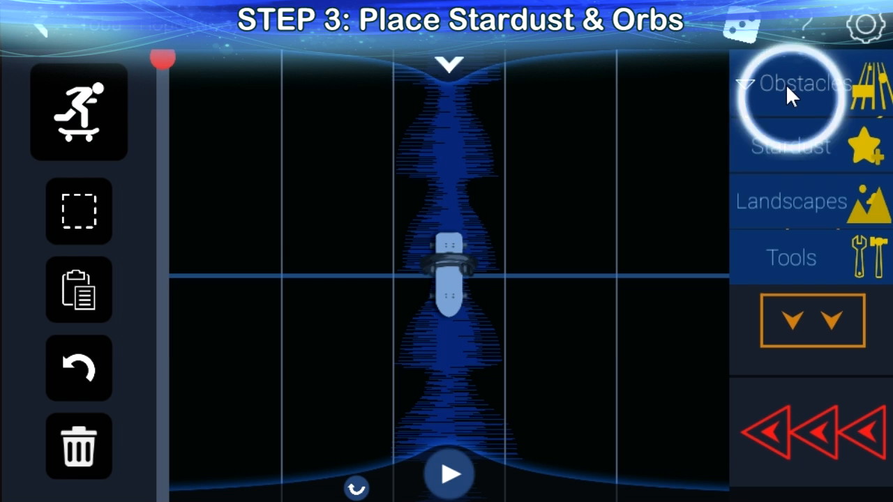
left_click(792, 147)
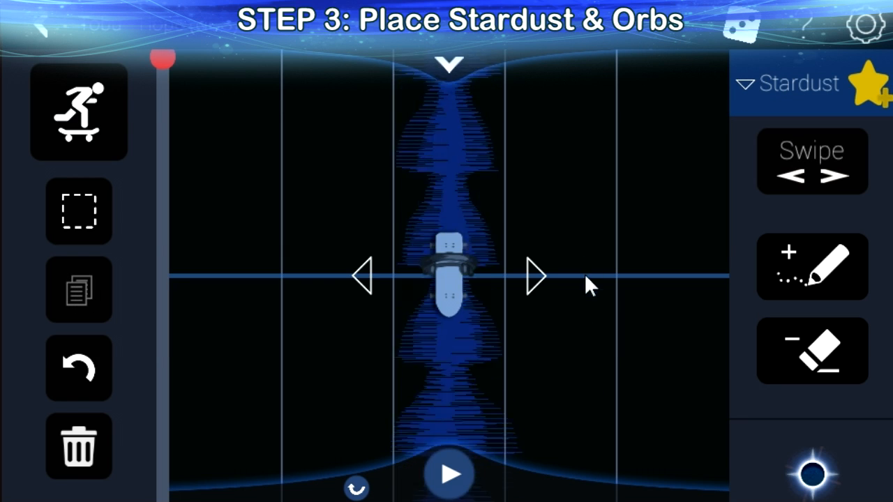
left_click(812, 267)
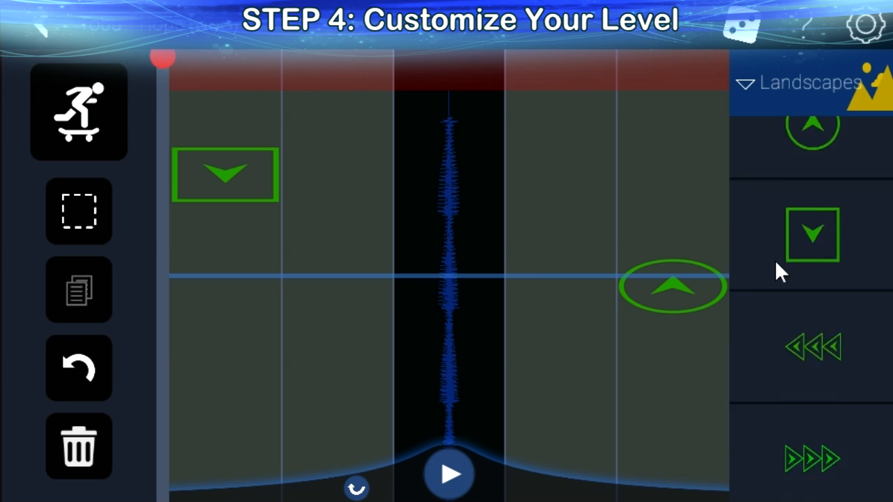
- Scroll the Landscapes panel for green arrow pieces and bring up the category list
scroll("down", 3)
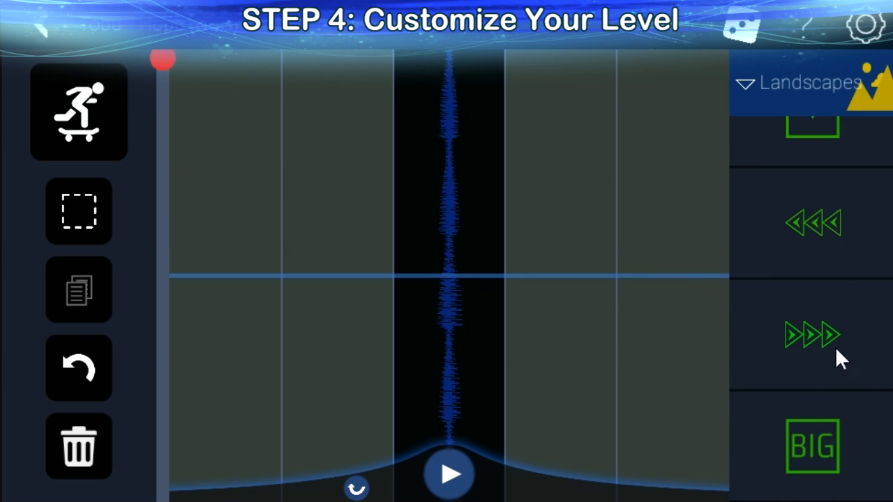
left_click(802, 82)
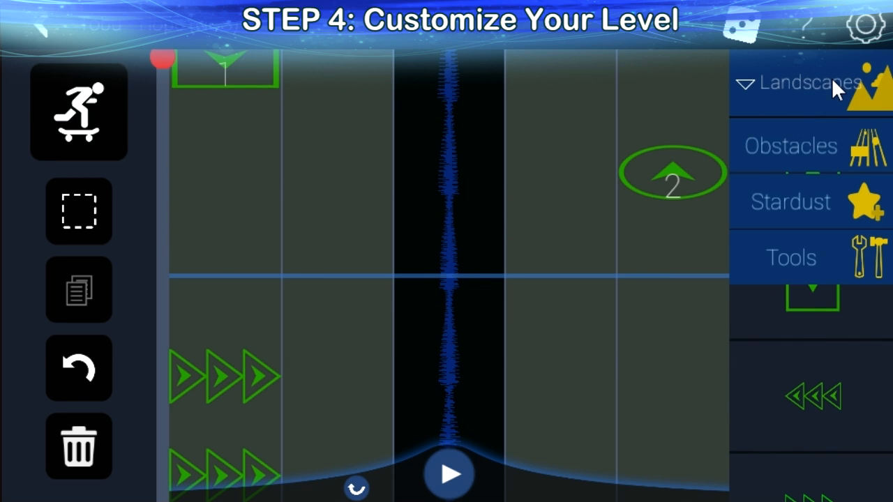
- Place a Kit marker from Tools on the timeline and set it to red volcano kit 28
left_click(791, 257)
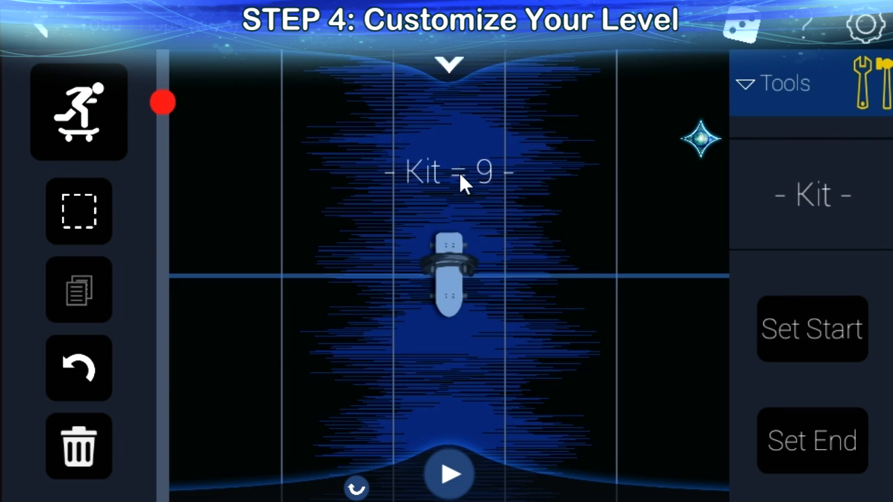
left_click(449, 184)
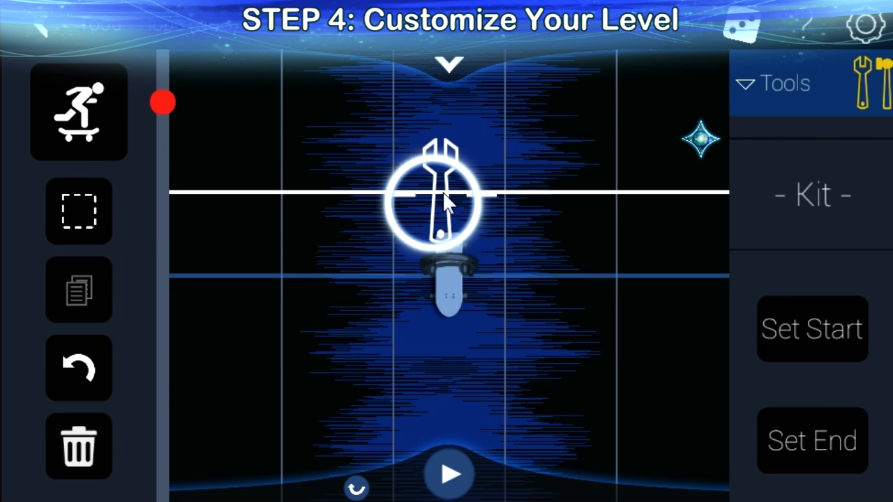
left_click(811, 195)
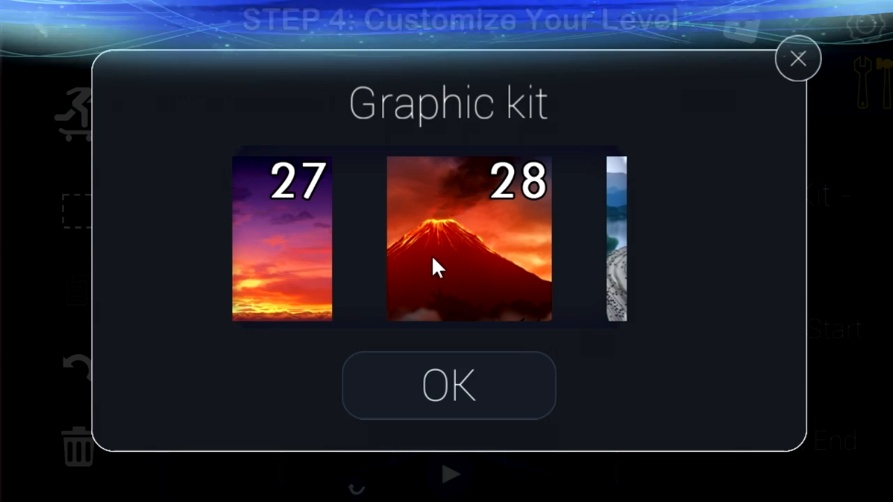
left_click(449, 385)
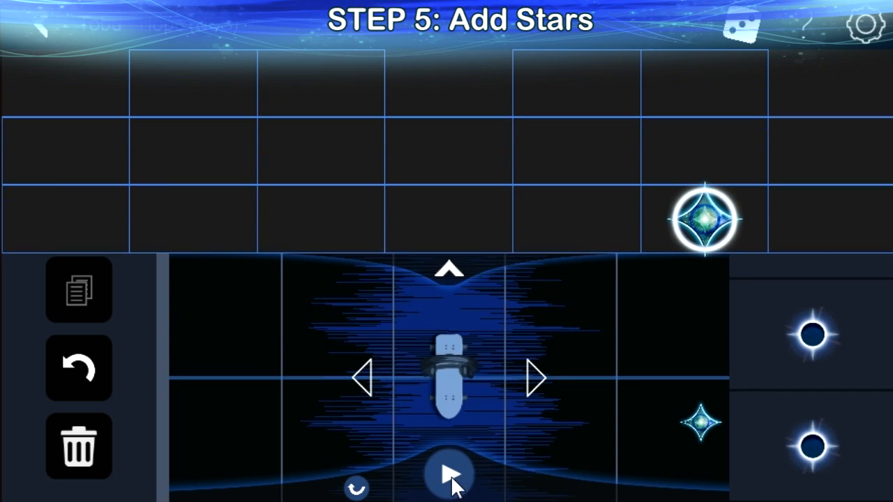
- Place a second bottom-row star, preview the level, and delete the misplaced star
left_click(449, 474)
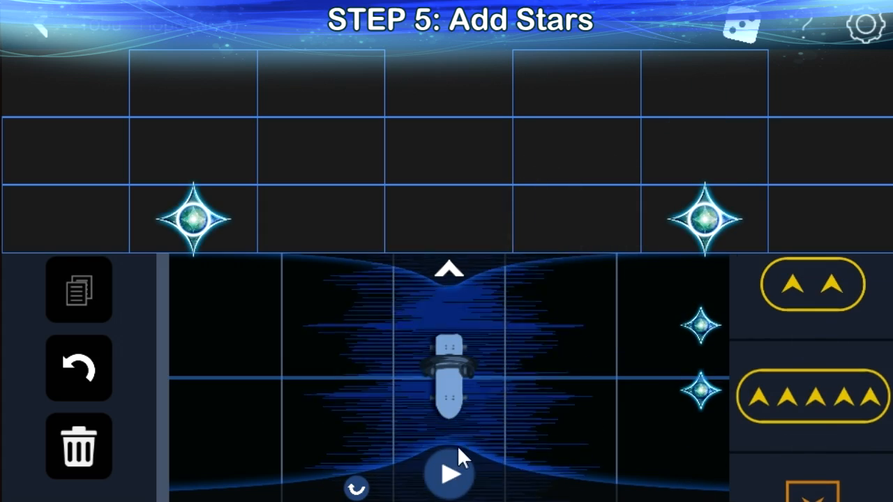
left_click(450, 473)
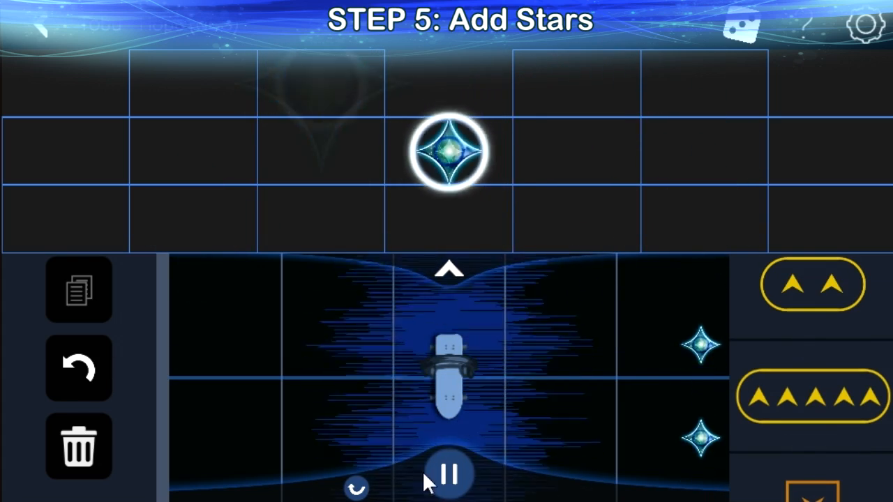
left_click(450, 474)
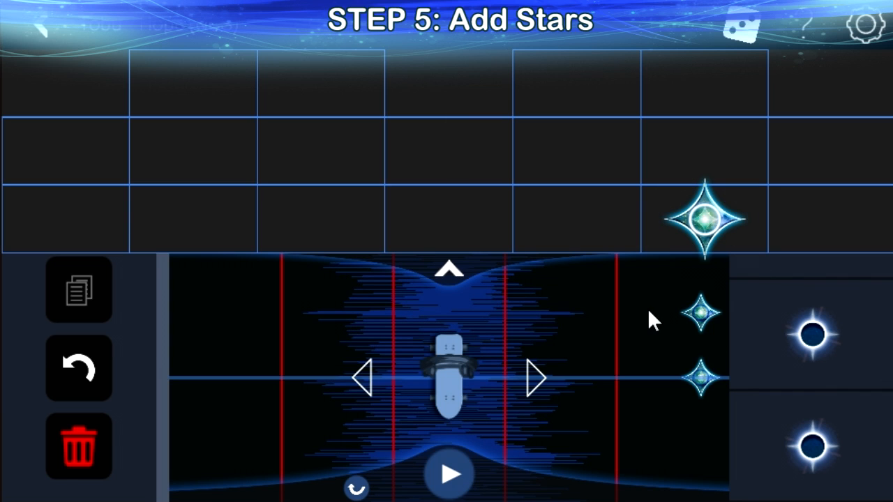
mouse_move(195, 232)
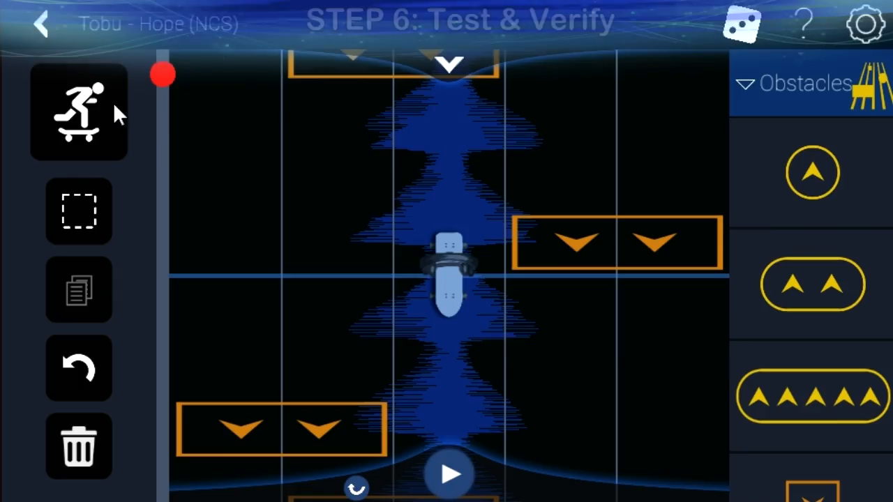
- Test-run the level, publish it, and share its link on Twitter
left_click(450, 474)
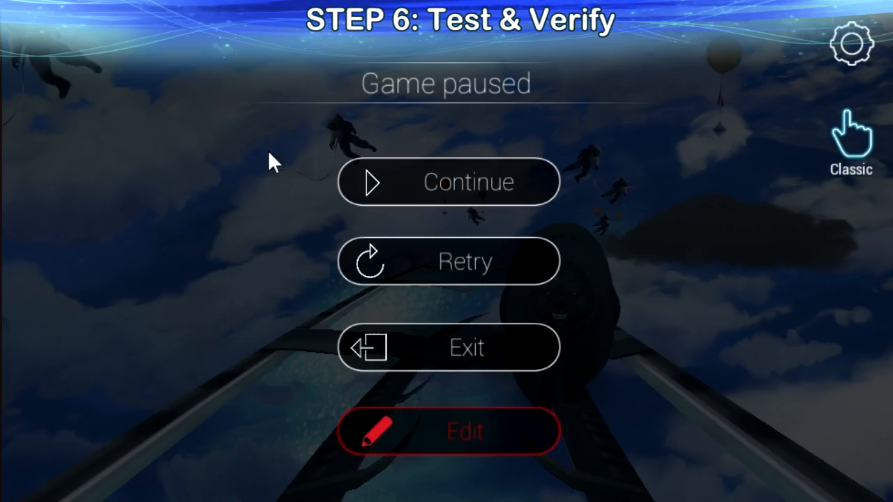
left_click(448, 431)
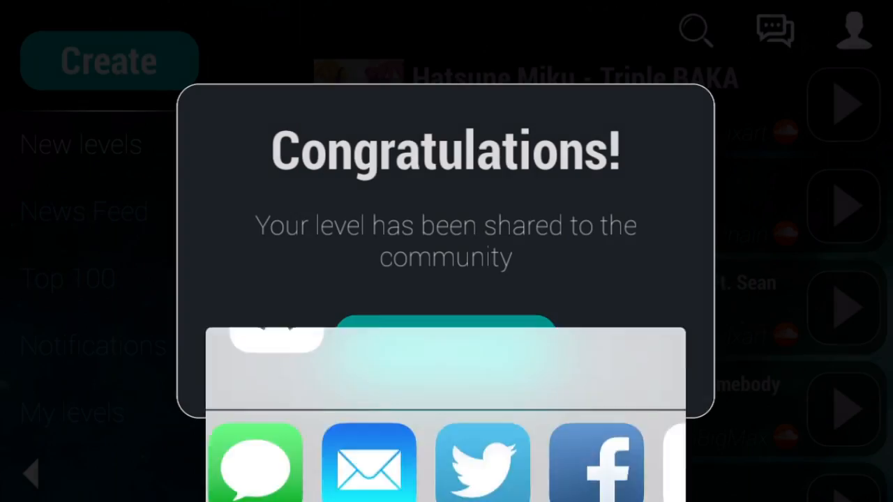
left_click(483, 460)
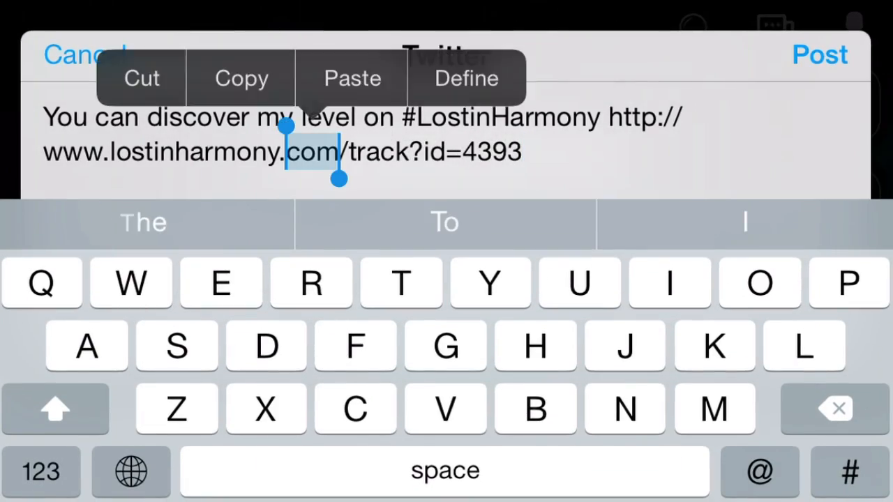